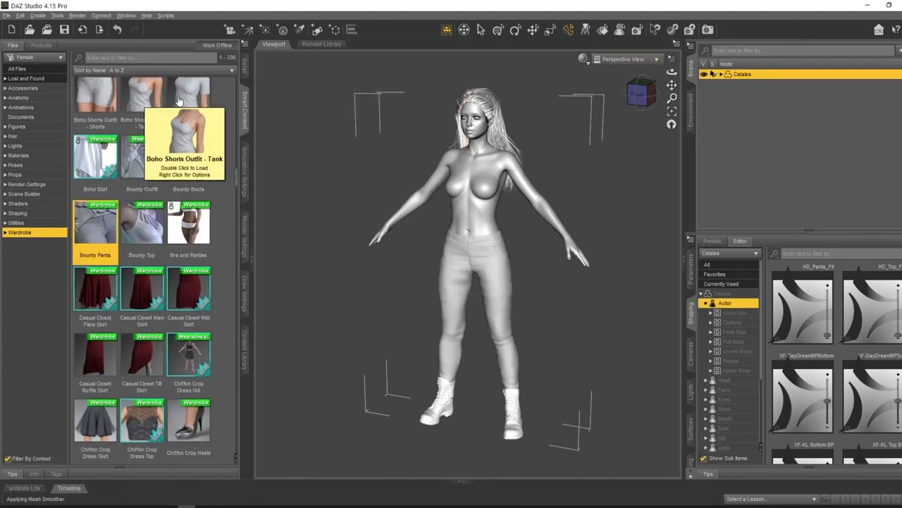
Step: Load the Bobo Shorts Outfit Tank onto Catalea and select her figure in the Scene pane
{"action": "double_click", "coordinate": [185, 138]}
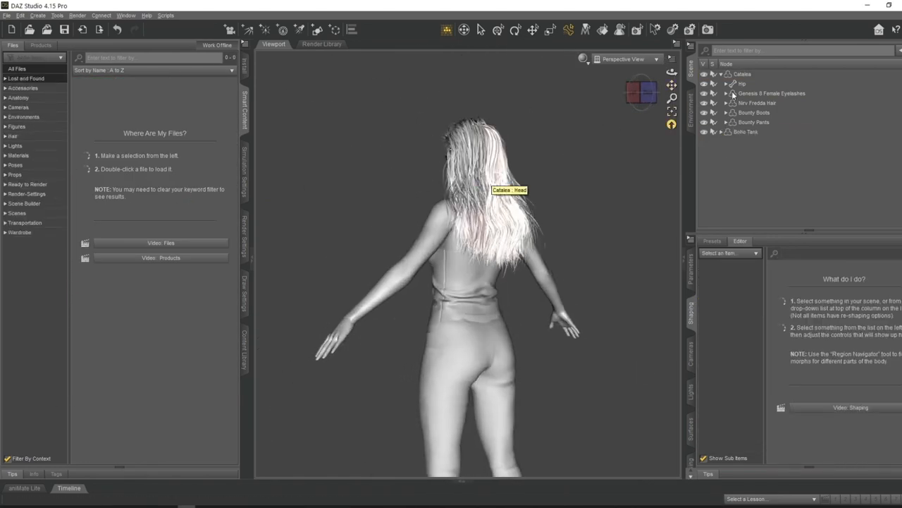
{"action": "left_click", "coordinate": [759, 102]}
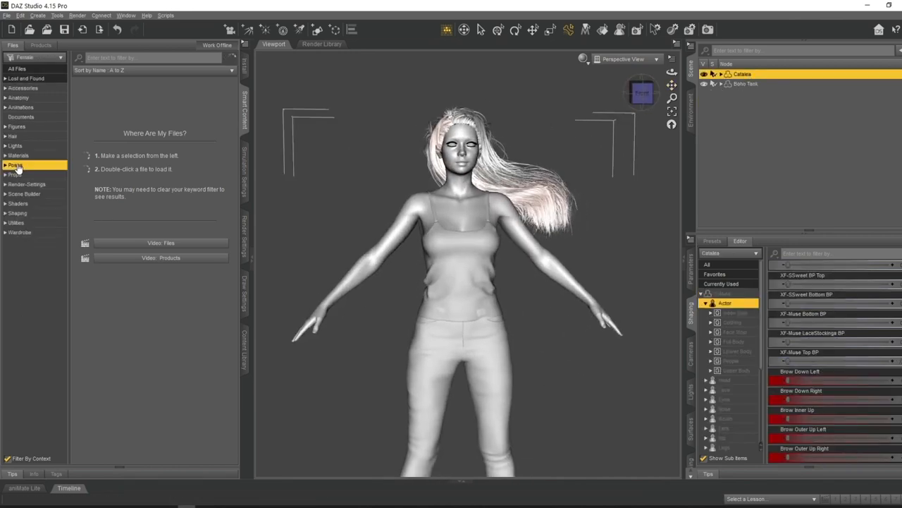
Step: Apply Military Action Pose 02 Patrol 2 to the figure and load a gun from the Weapons props
{"action": "left_click", "coordinate": [14, 164]}
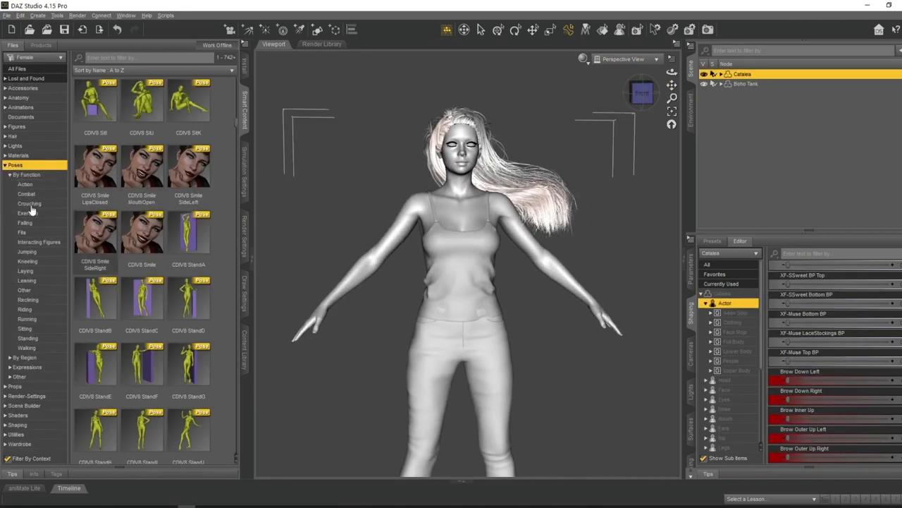
{"action": "left_click", "coordinate": [26, 193]}
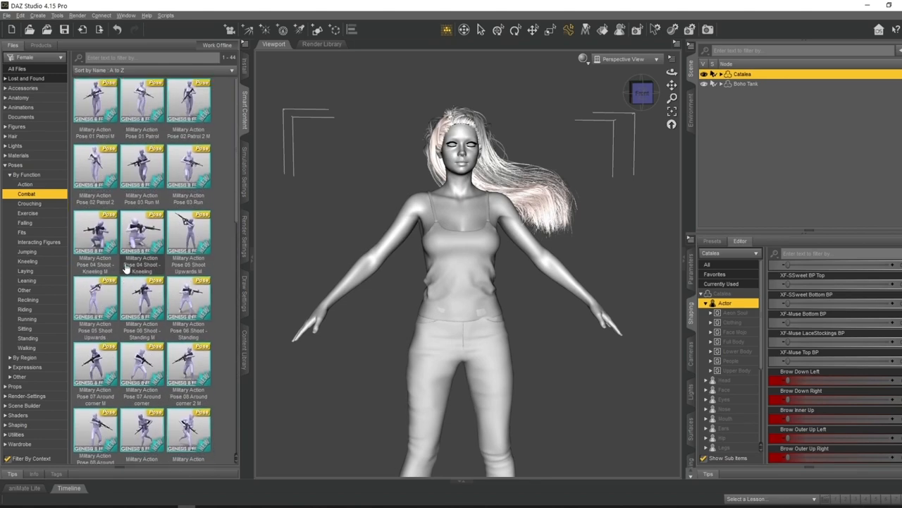
{"action": "double_click", "coordinate": [95, 167]}
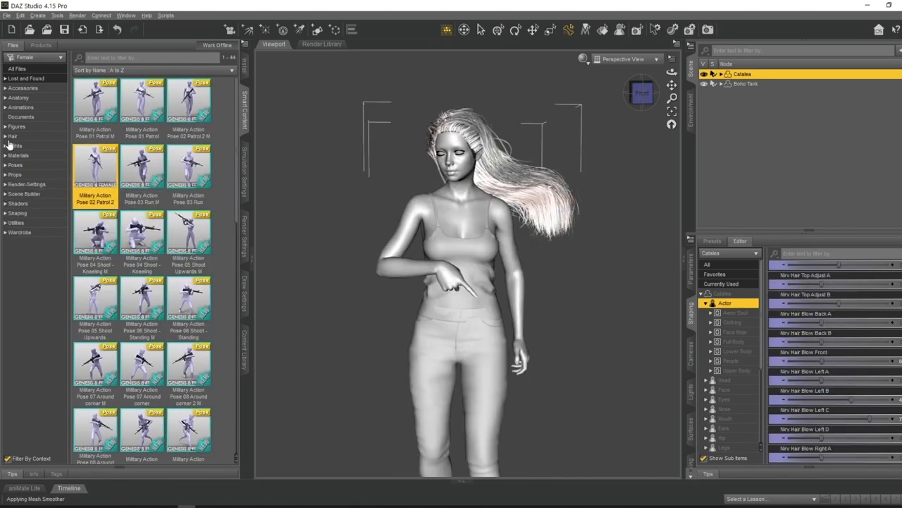
{"action": "left_click", "coordinate": [24, 251]}
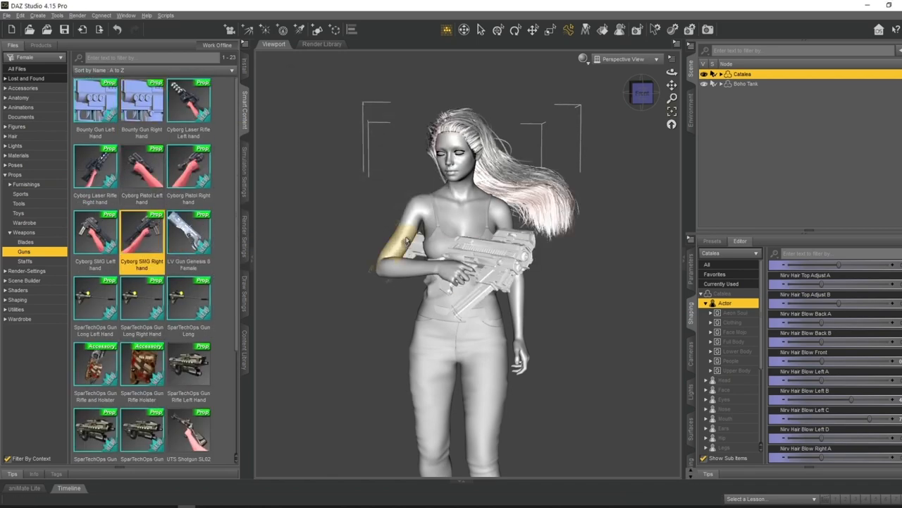
{"action": "left_click", "coordinate": [790, 160]}
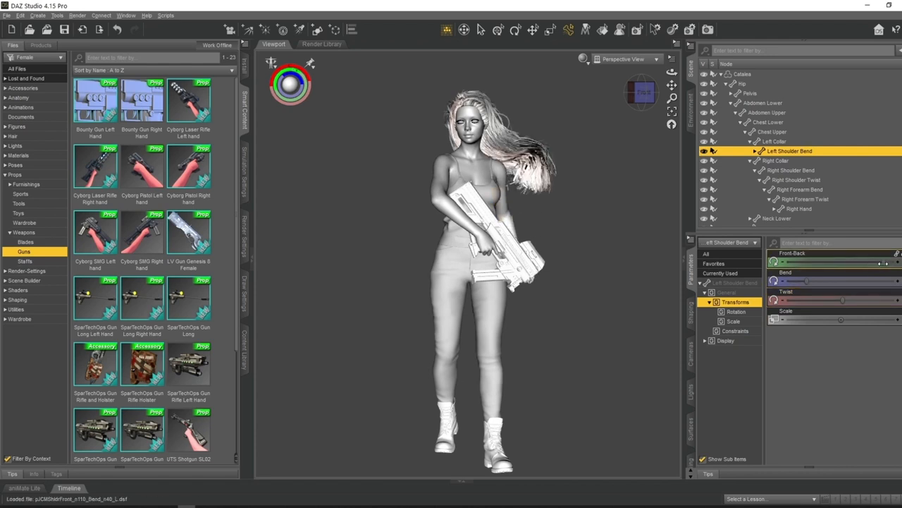
Step: Adjust the right toe's Bend/Twist rotation toward a walking stride
{"action": "left_click", "coordinate": [798, 169]}
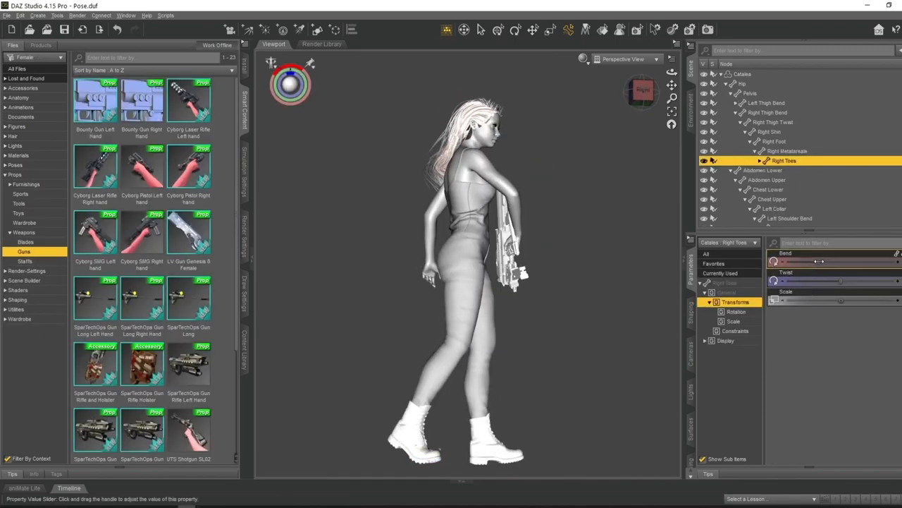
{"action": "left_click", "coordinate": [791, 222]}
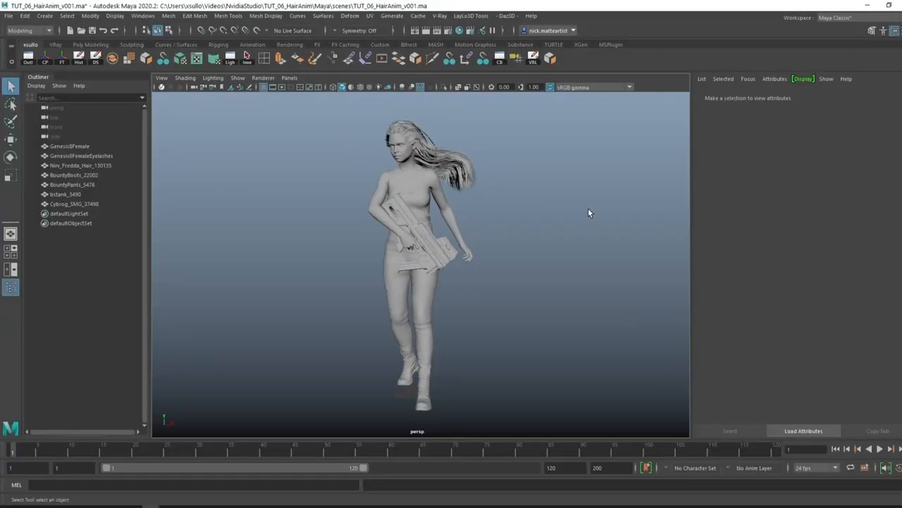
Step: Create polygon plane pPlane2 beside the road and assign the gravel ground material
{"action": "left_click", "coordinate": [45, 16]}
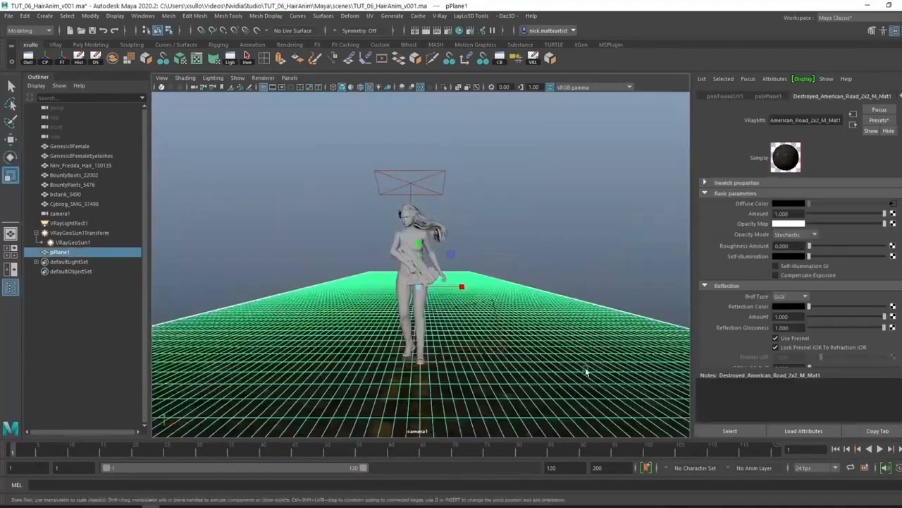
{"action": "left_click", "coordinate": [68, 223]}
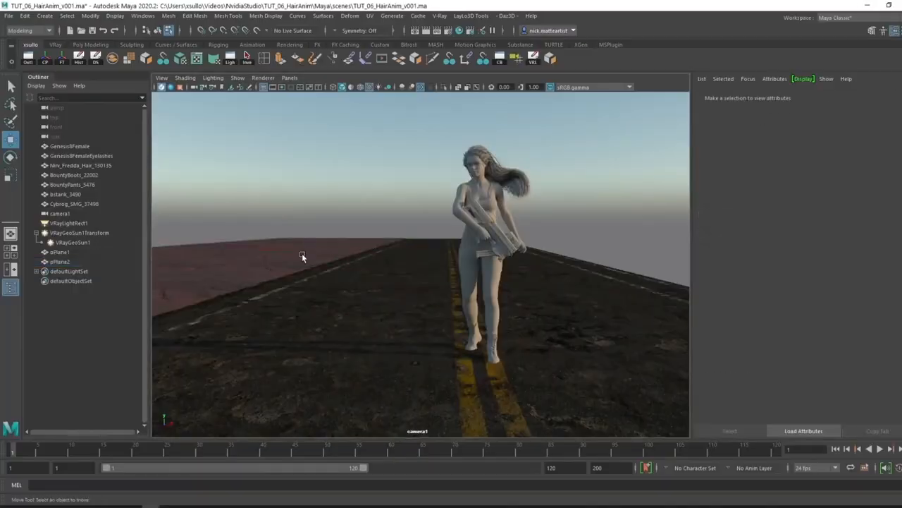
{"action": "left_click", "coordinate": [289, 78]}
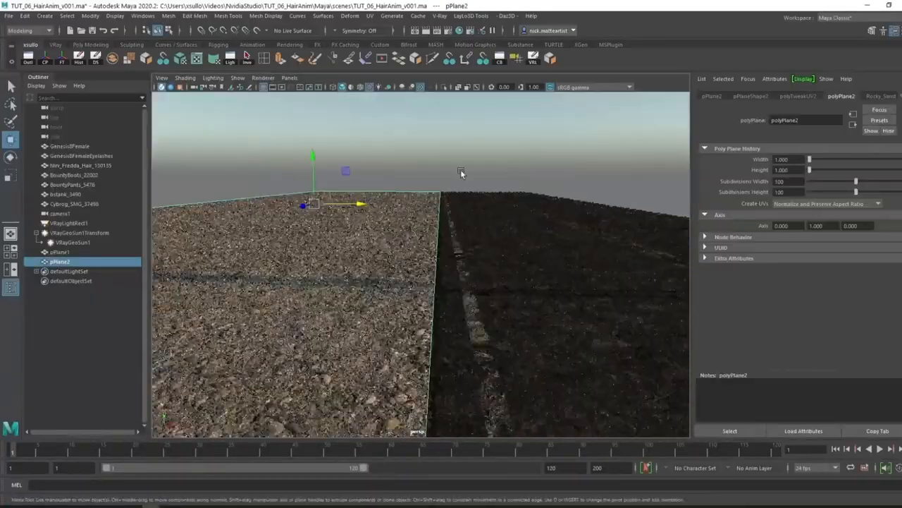
{"action": "left_click", "coordinate": [59, 251]}
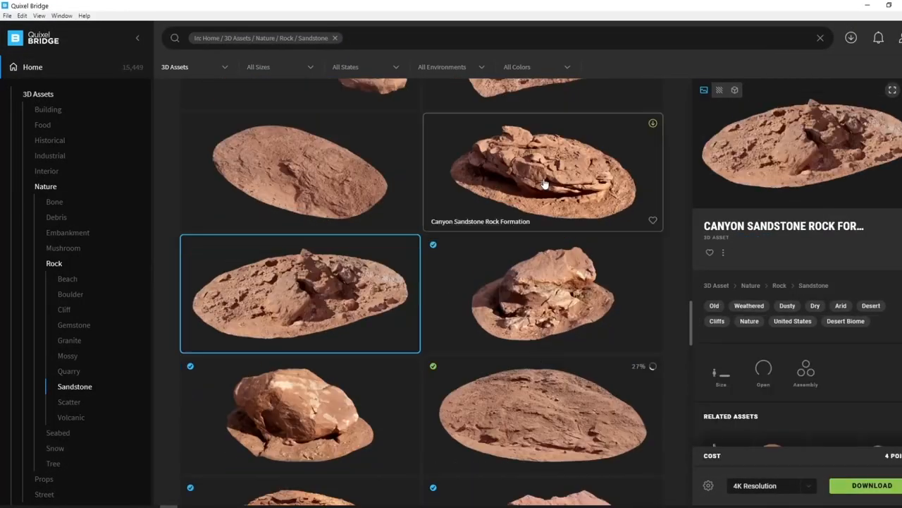
Step: Download the Canyon Sandstone Rock Formation at 4K and export it to Maya
{"action": "left_click", "coordinate": [871, 485]}
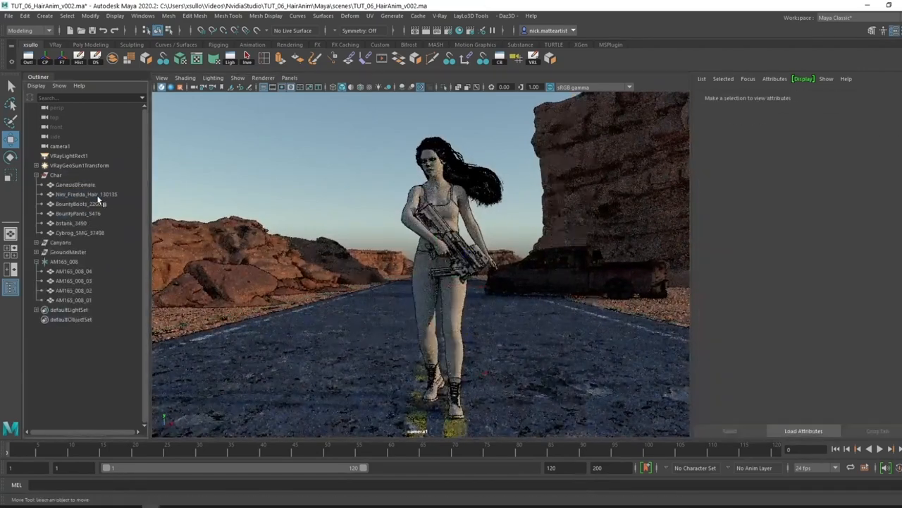
Step: Position the Megascans rocks and burnt truck along both sides of the road
{"action": "left_click", "coordinate": [59, 145]}
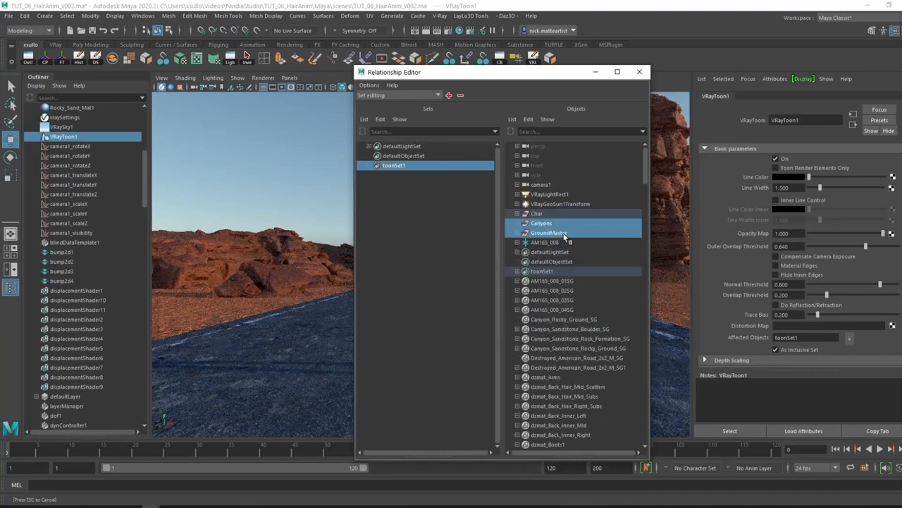
Step: Link scene objects to the light and recolour the GenesisFemale leggings bright cyan
{"action": "left_click", "coordinate": [640, 70]}
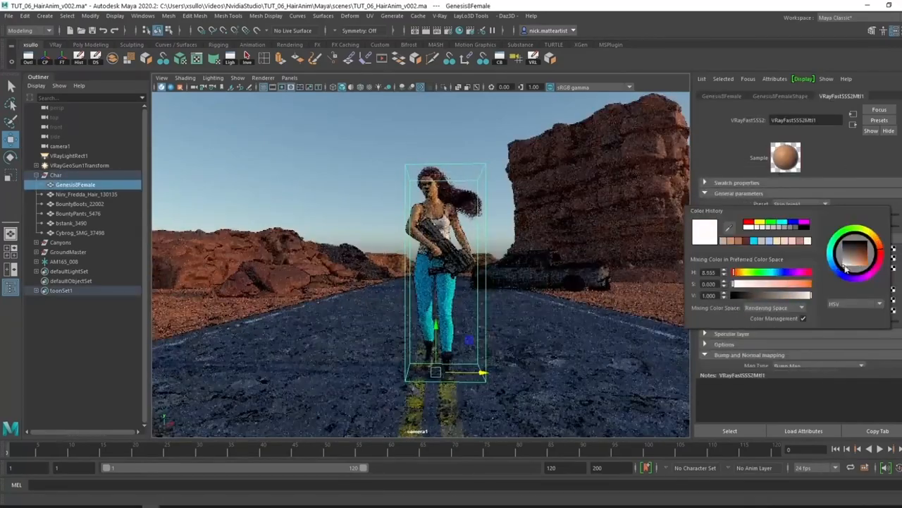
{"action": "left_click", "coordinate": [59, 146]}
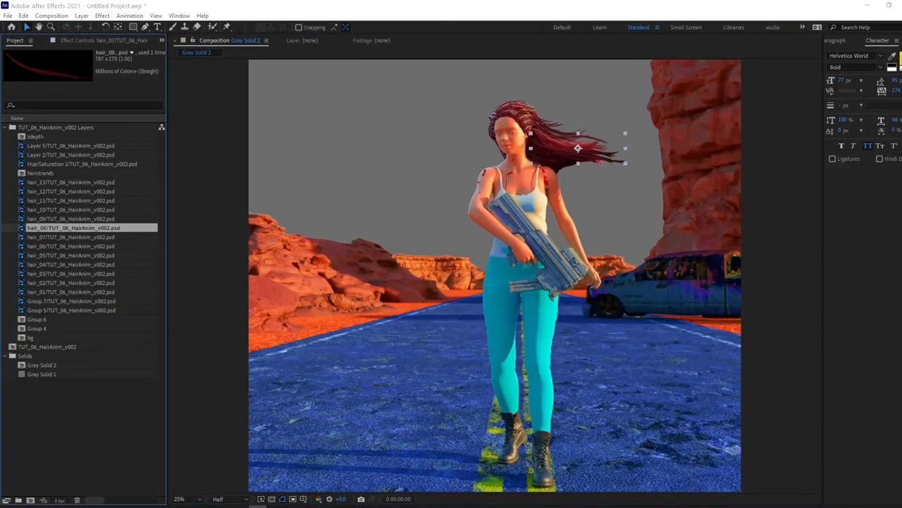
Step: Select a hair layer from the imported PSD and place Puppet Pin points along the strand
{"action": "left_click", "coordinate": [70, 182]}
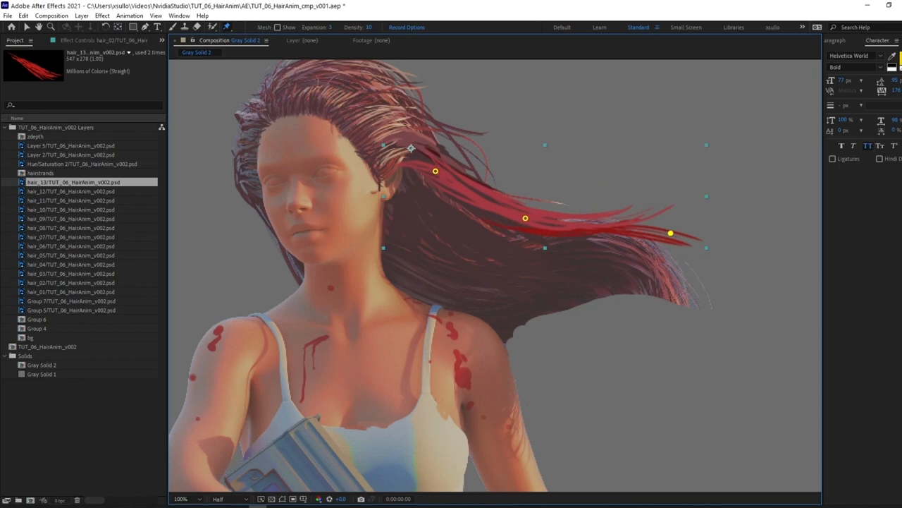
Step: Precompose the strand layers into HairGroup_01 with a GLOBAL_HR_controller null driving the pins
{"action": "left_click", "coordinate": [178, 15]}
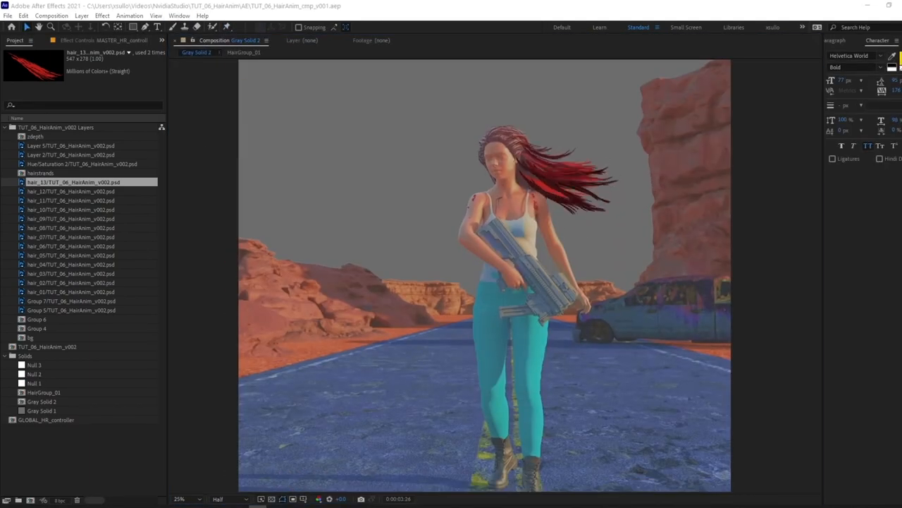
{"action": "left_click", "coordinate": [73, 310]}
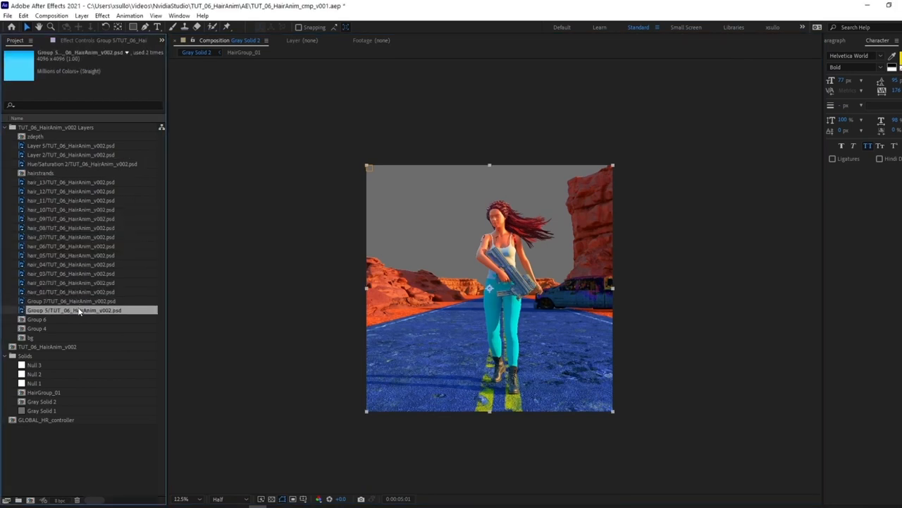